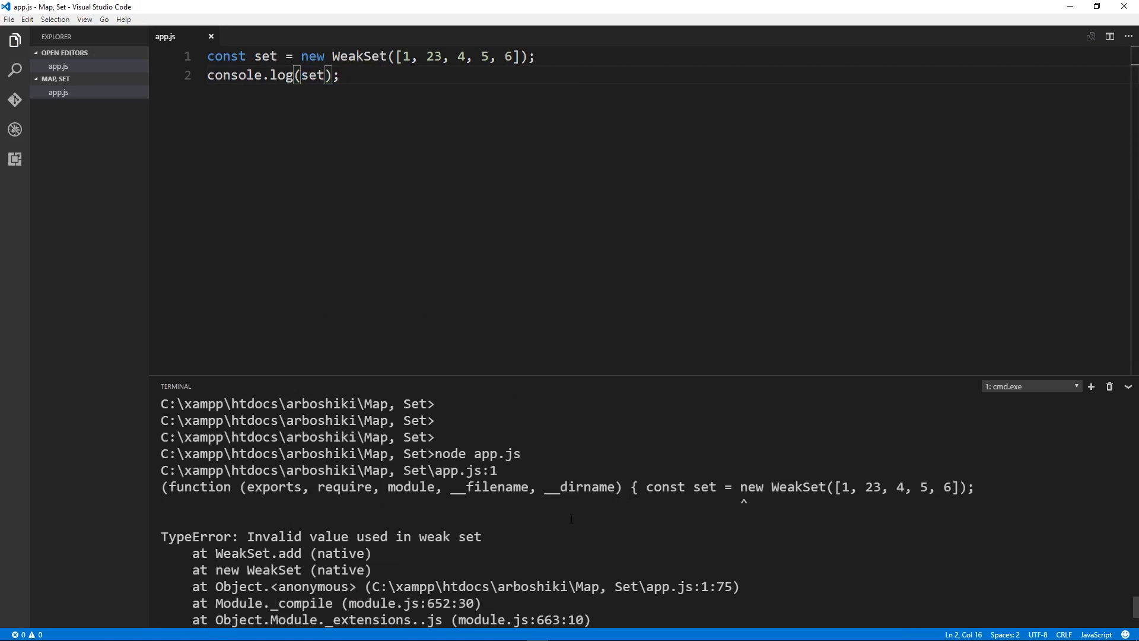
Select the numbers inside new WeakSet([...]) so they can be replaced with object literals.
{"action": "left_click_drag", "start_coordinate": [392, 55], "coordinate": [465, 55]}
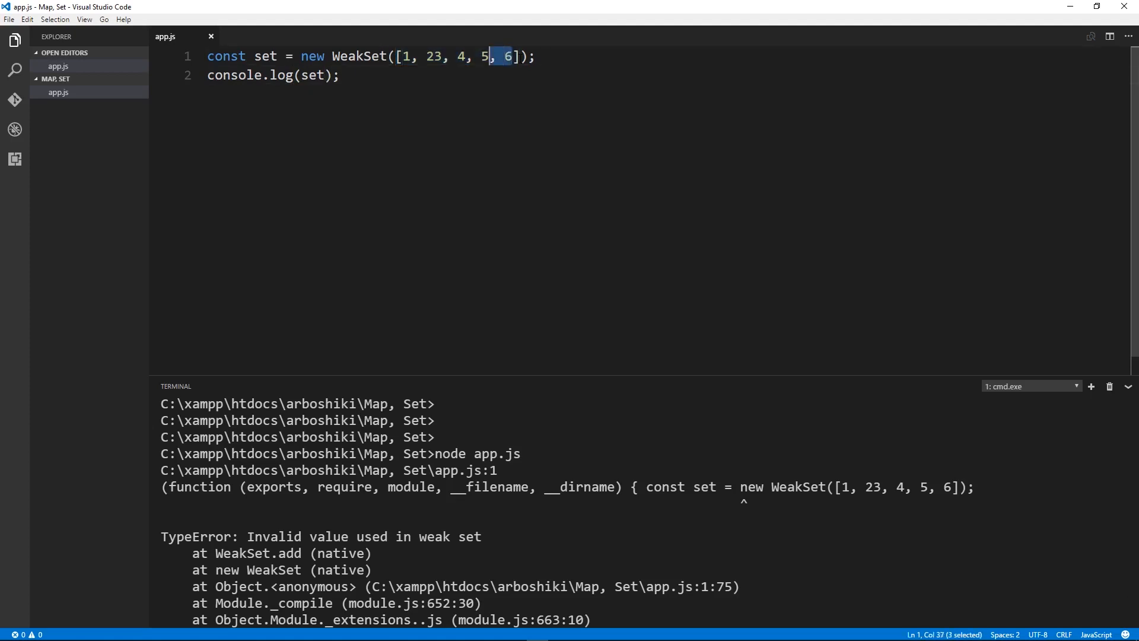
{"action": "left_click_drag", "start_coordinate": [508, 56], "coordinate": [400, 56]}
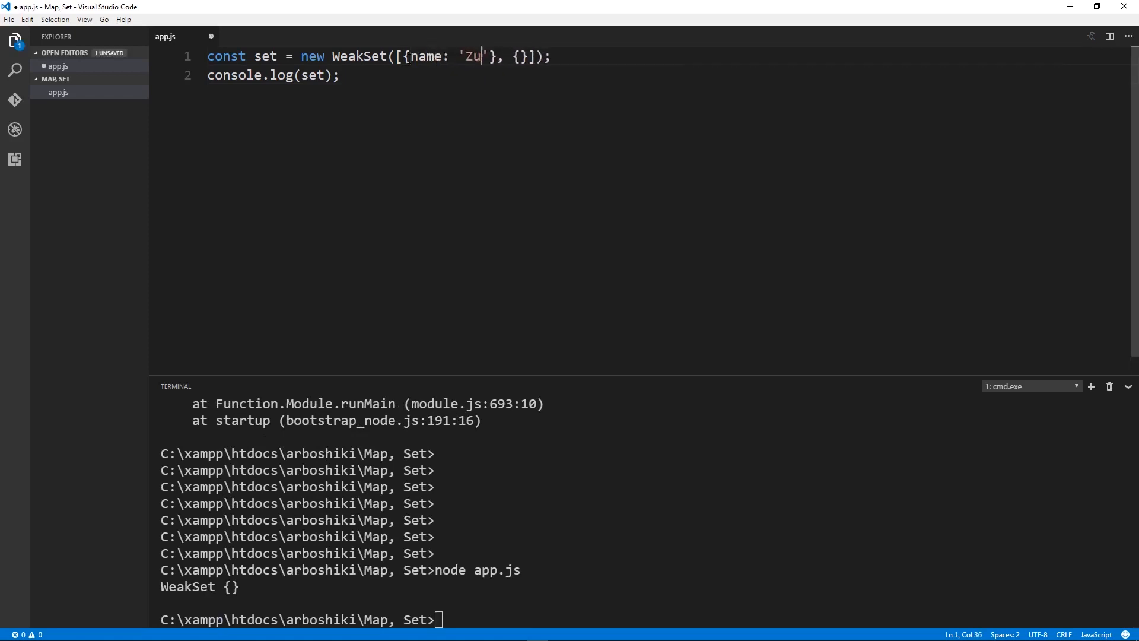
Give both WeakSet objects name: 'Zura', save, and delete the console.log line.
{"action": "type", "text": "ra"}
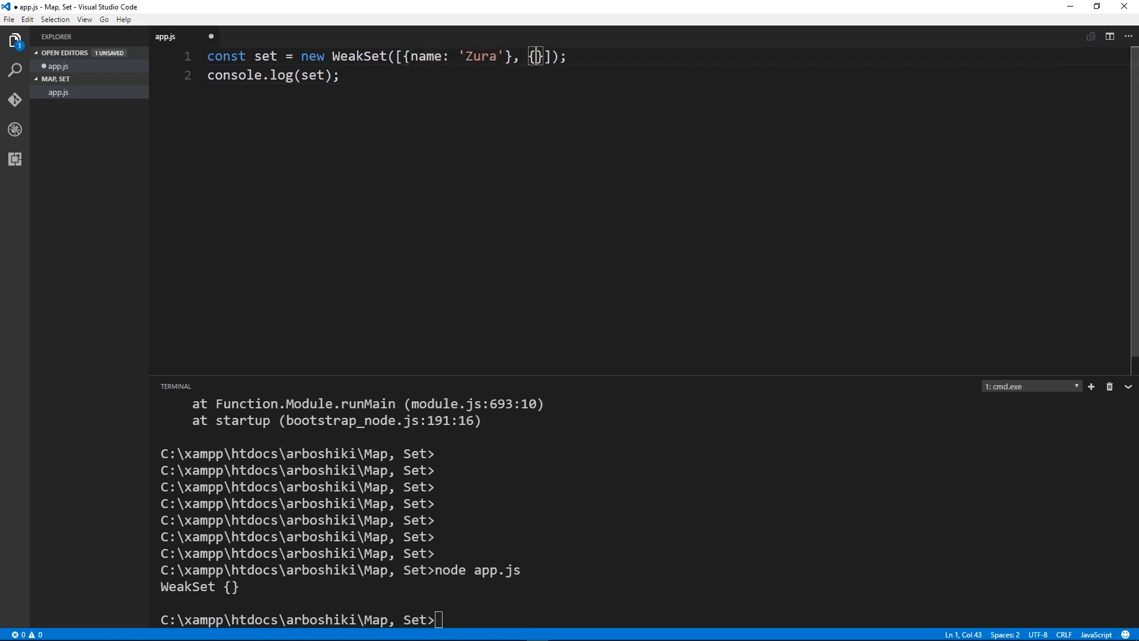
{"action": "type", "text": "name: 'Zura"}
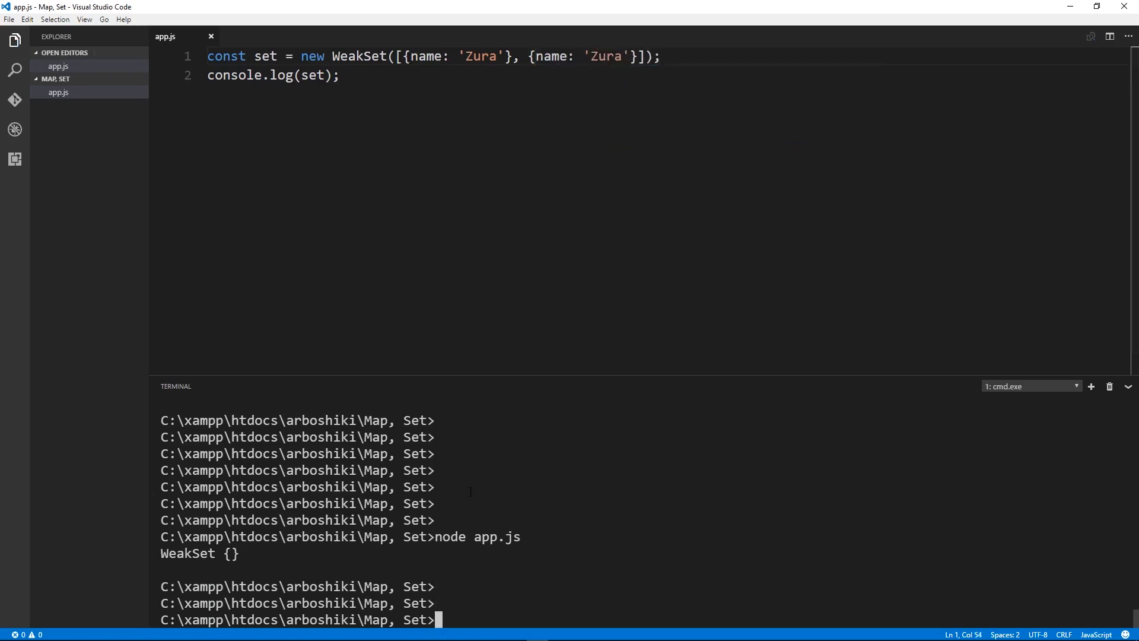
{"action": "scroll", "scroll_direction": "down", "scroll_amount": 3}
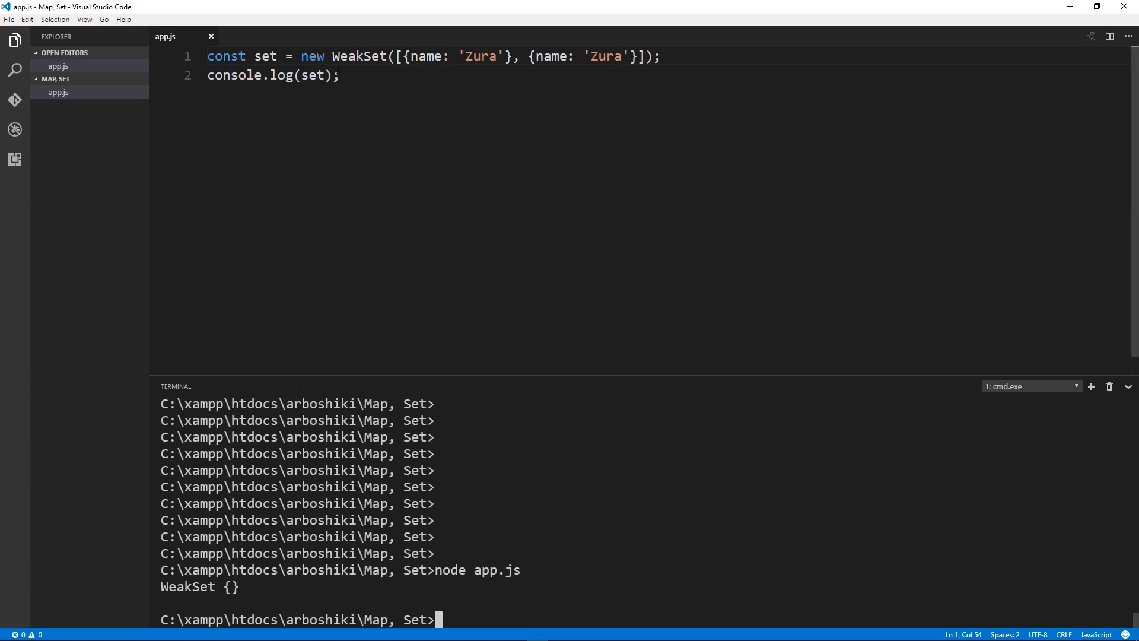
{"action": "left_click", "coordinate": [327, 75]}
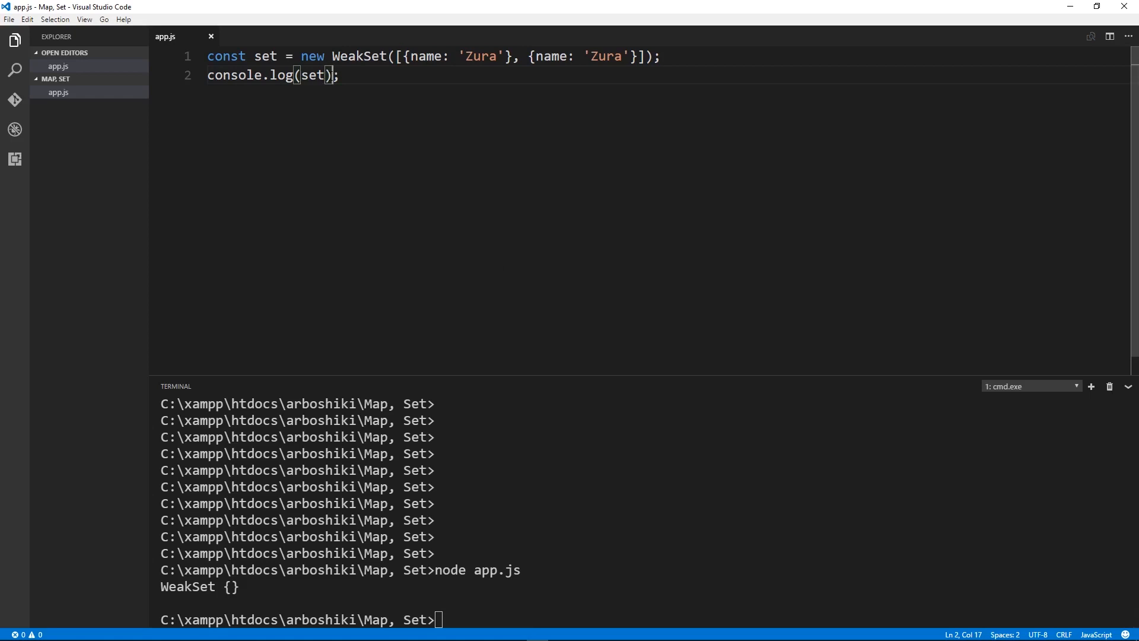
{"action": "key", "text": "ctrl+shift+k"}
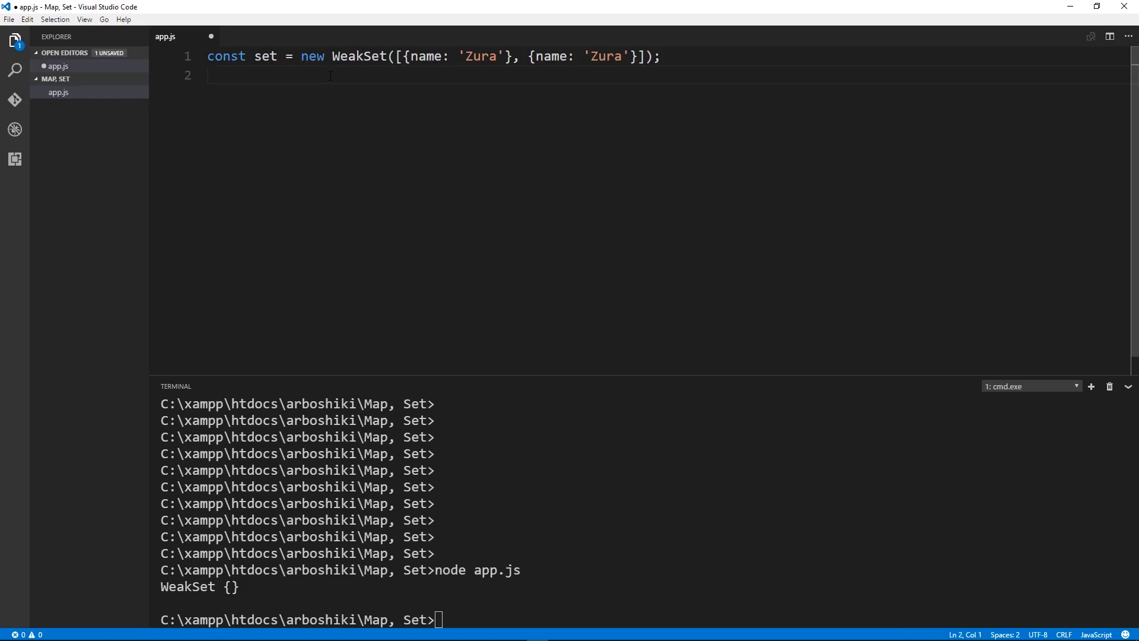
Move the objects into const a and const b and build the WeakSet from [a, b].
{"action": "left_click_drag", "start_coordinate": [402, 55], "coordinate": [512, 56]}
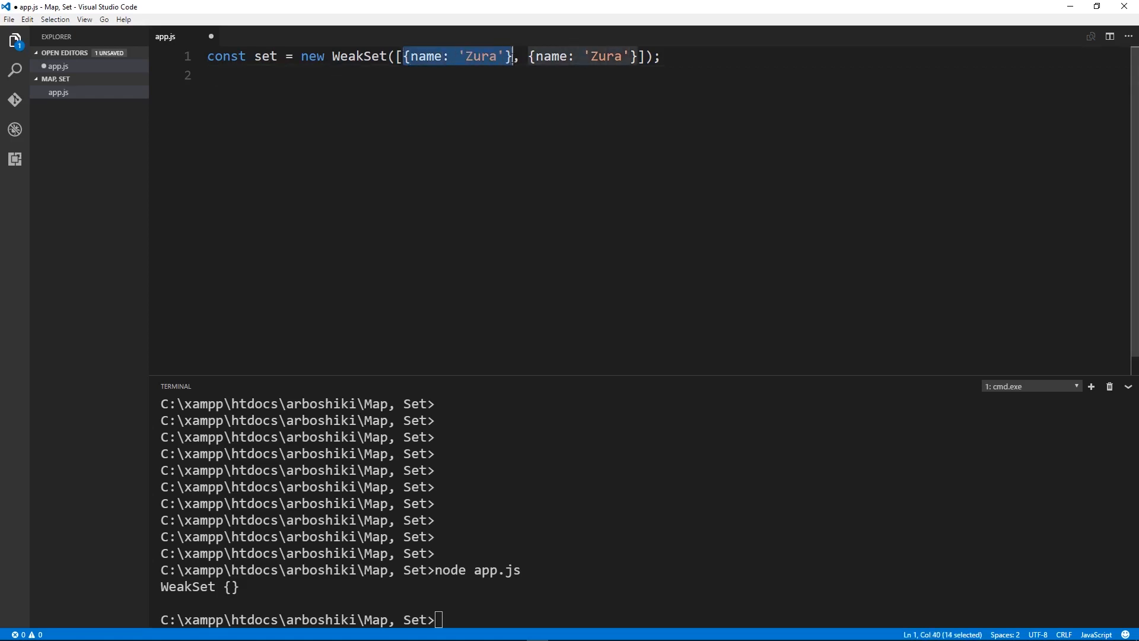
{"action": "key", "text": "Delete"}
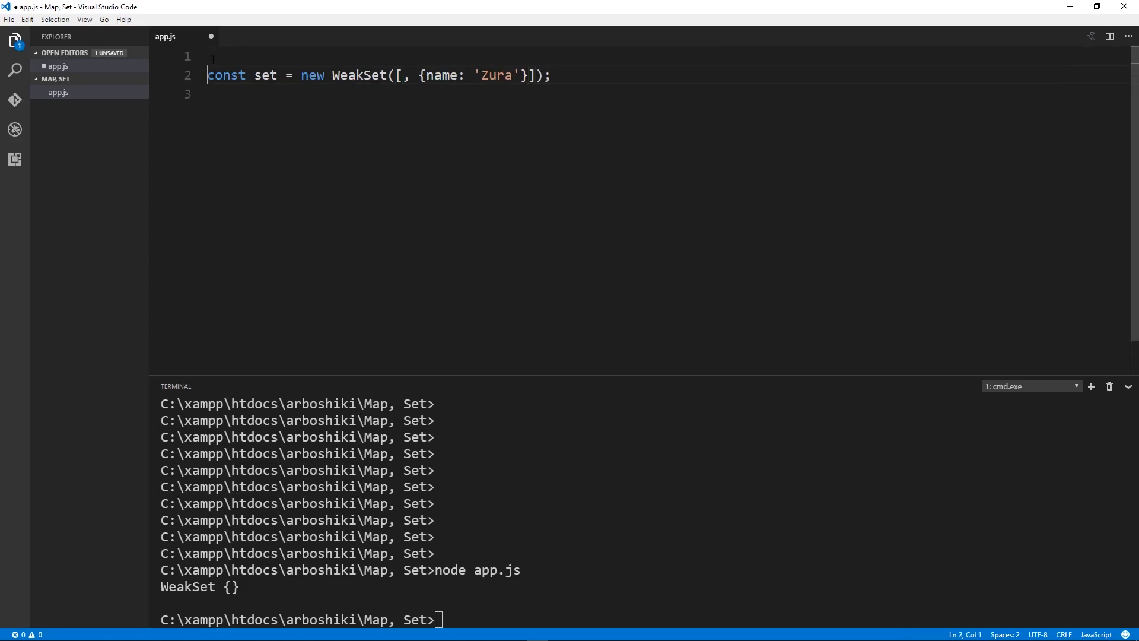
{"action": "type", "text": "const a = {name: 'Zura'};"}
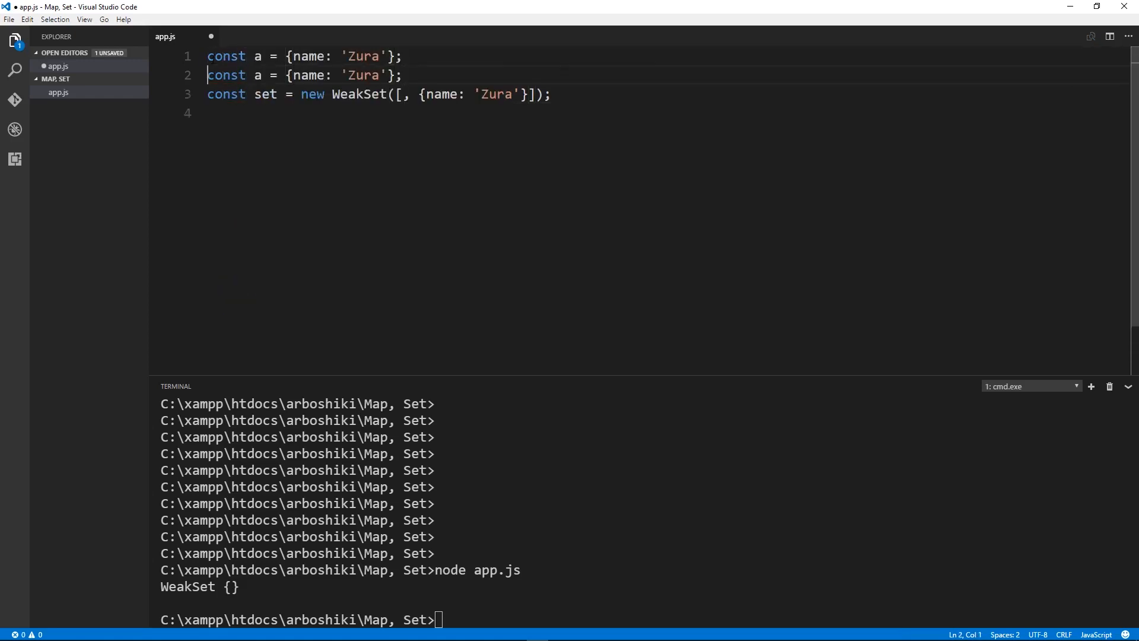
{"action": "type", "text": "b"}
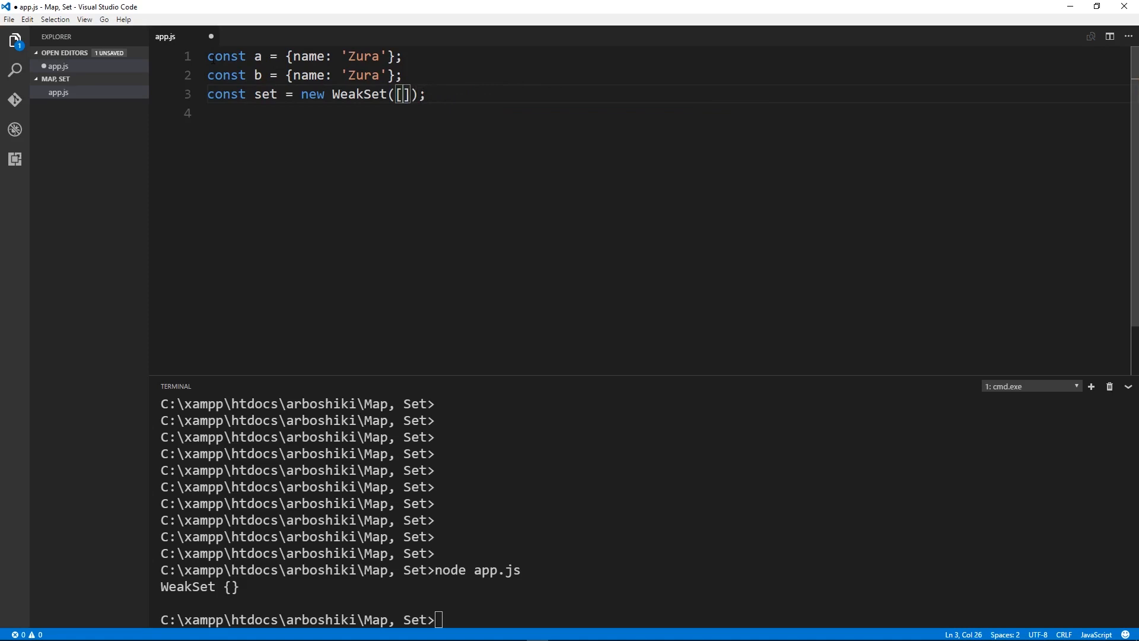
{"action": "type", "text": "a,"}
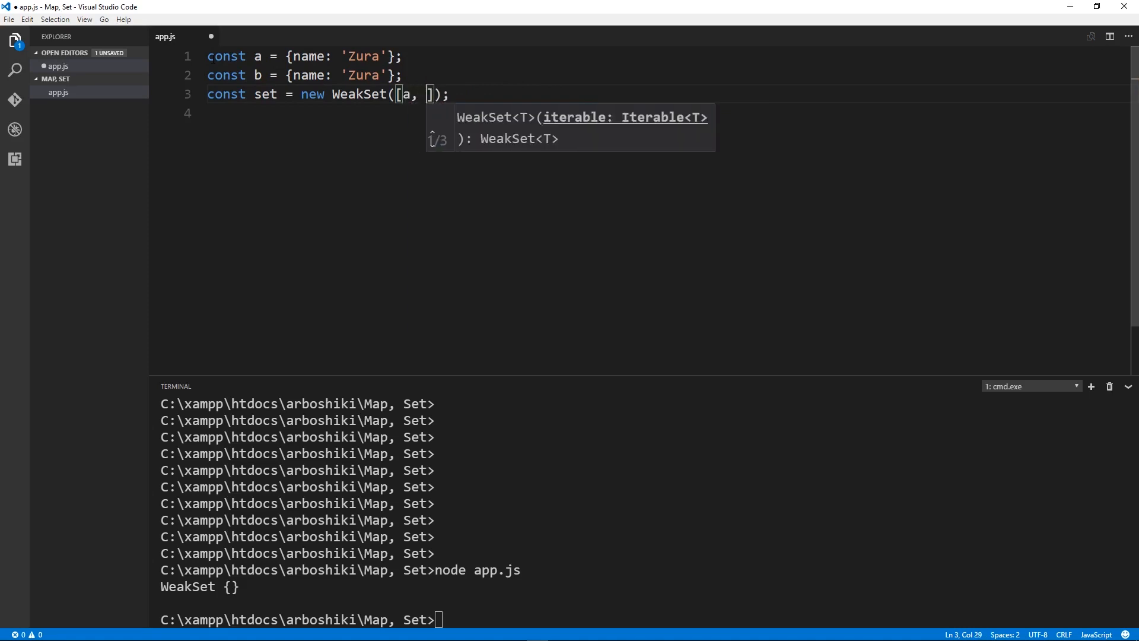
{"action": "type", "text": "b"}
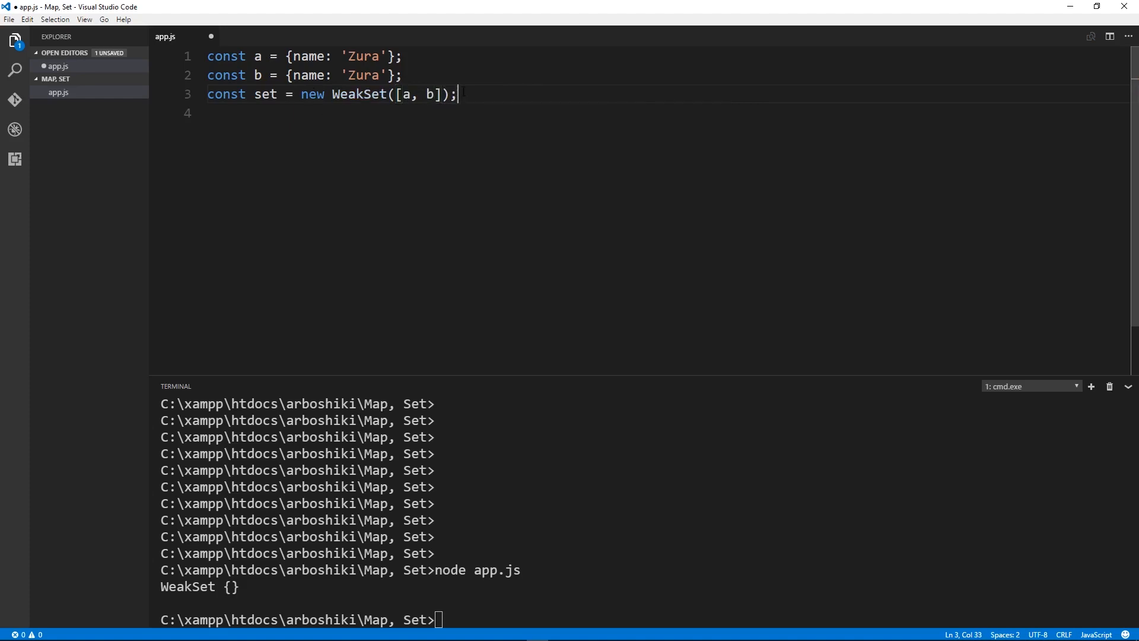
{"action": "type", "text": "console.log(set.has(a));"}
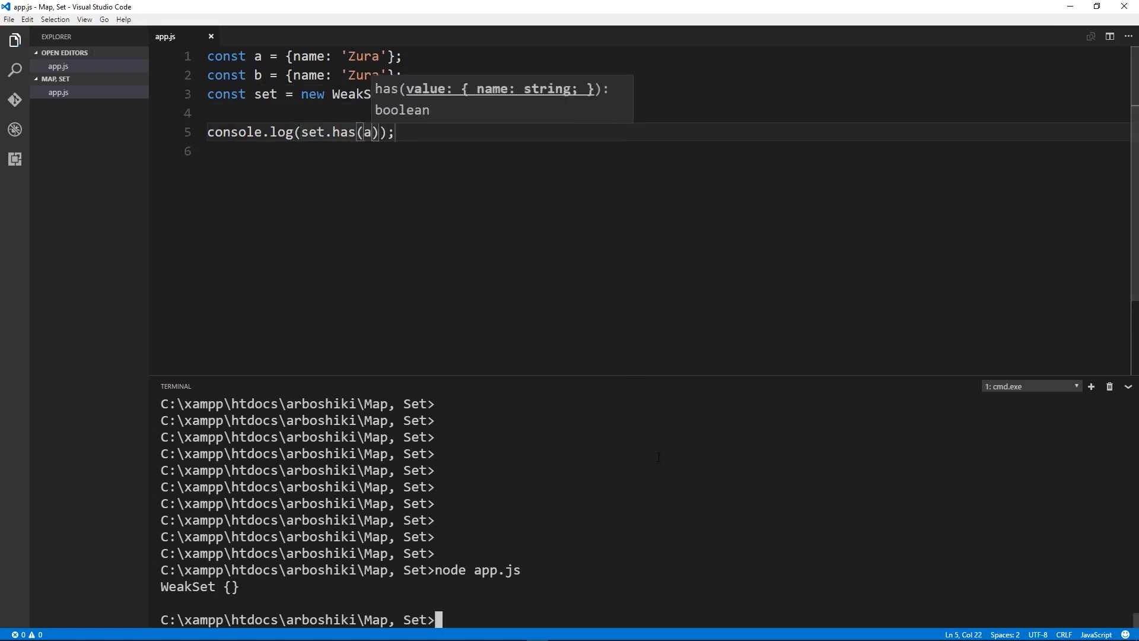
Run node app.js printing true for has(a), then false for has(b) with only [a], and restore [a, b].
{"action": "type", "text": "node app.js"}
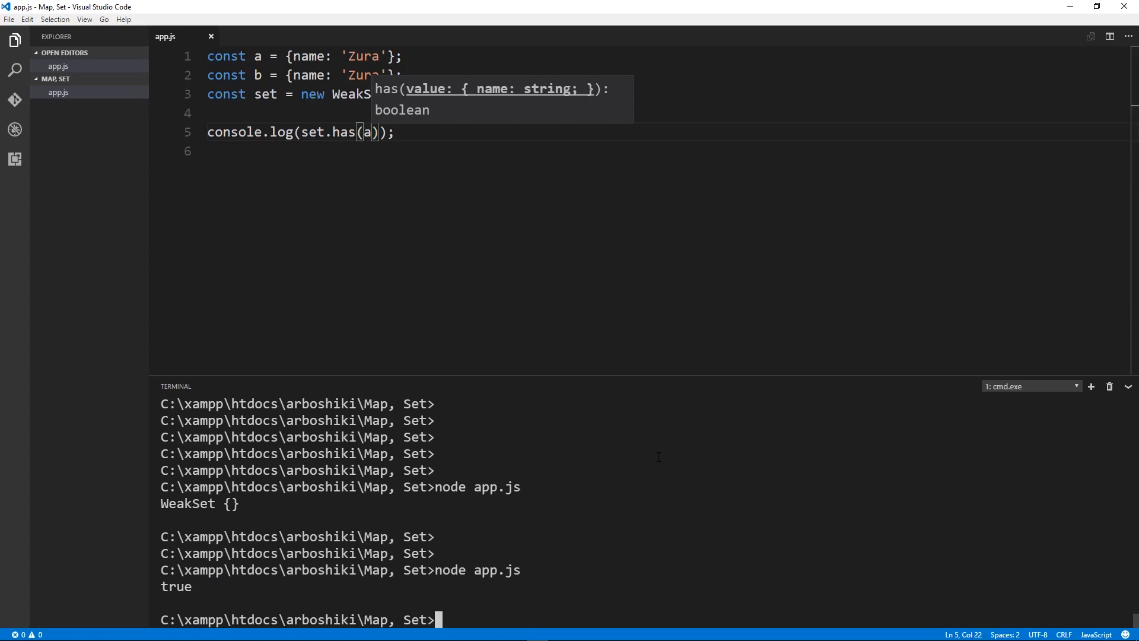
{"action": "double_click", "coordinate": [366, 132]}
{"action": "type", "text": "b"}
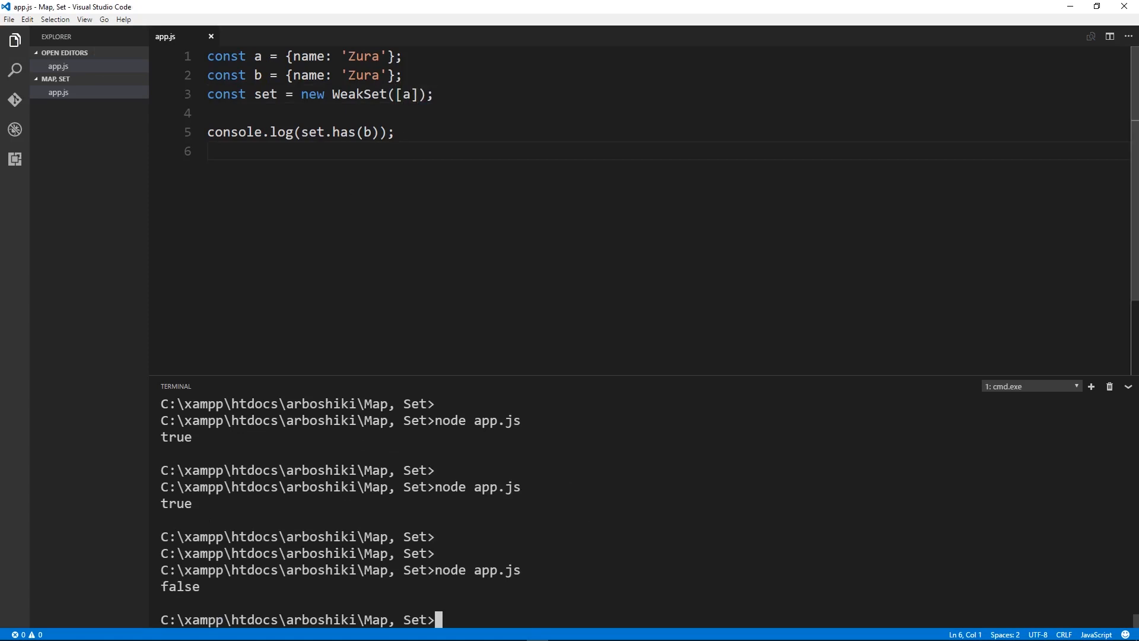
{"action": "type", "text": ", b"}
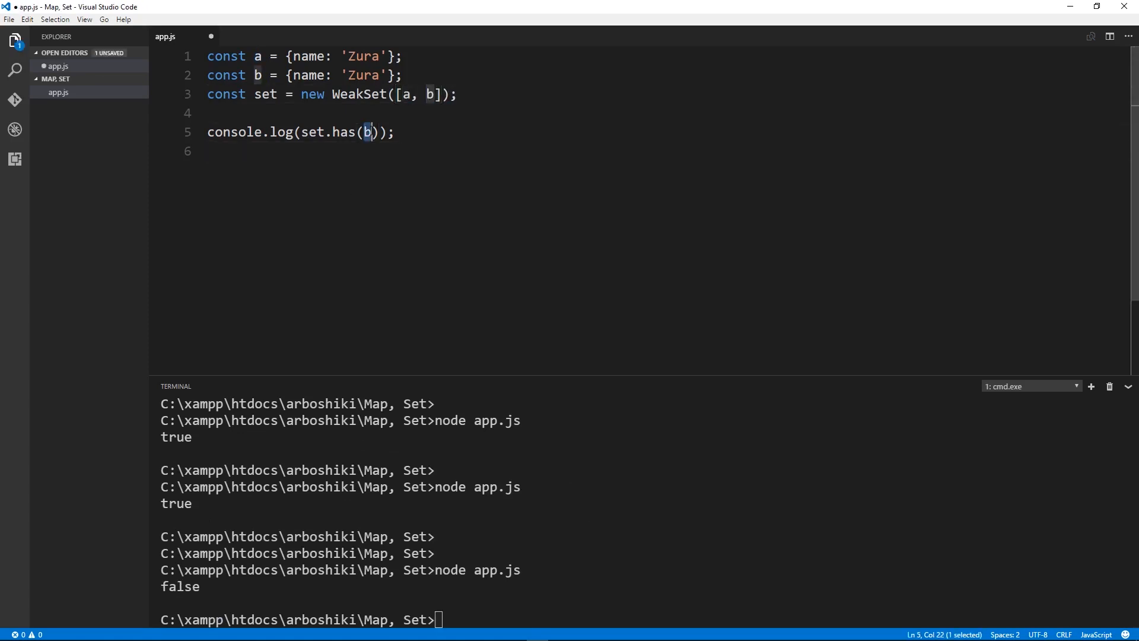
Check set.has with a fresh {name: 'Zura'} object and run node app.js, printing false.
{"action": "type", "text": "{name: 'Zura"}
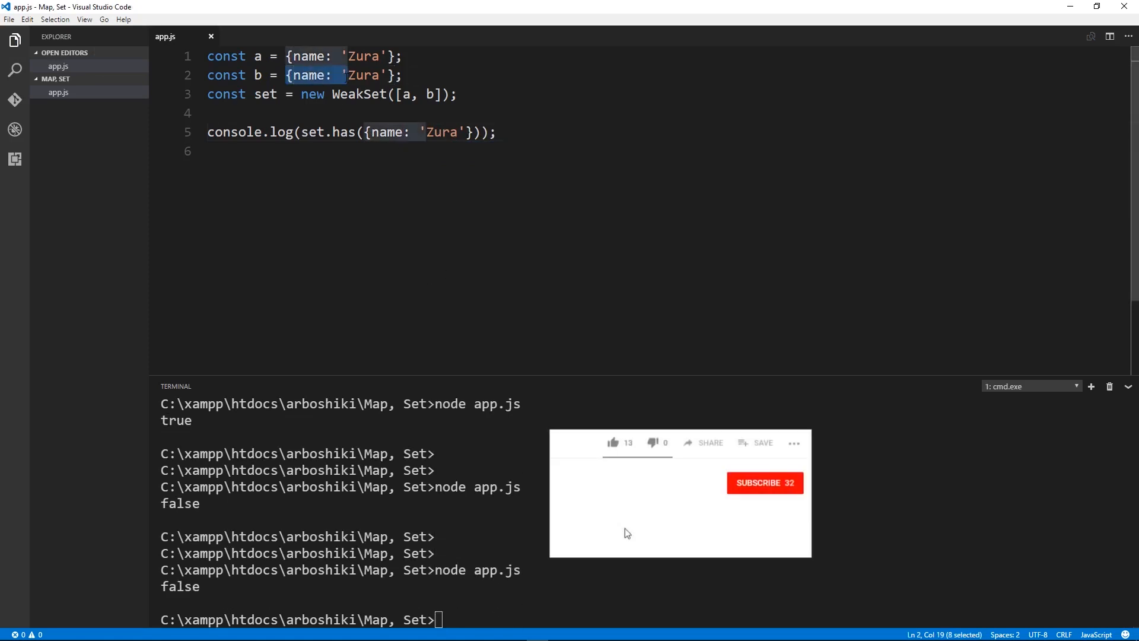
{"action": "left_click", "coordinate": [764, 482]}
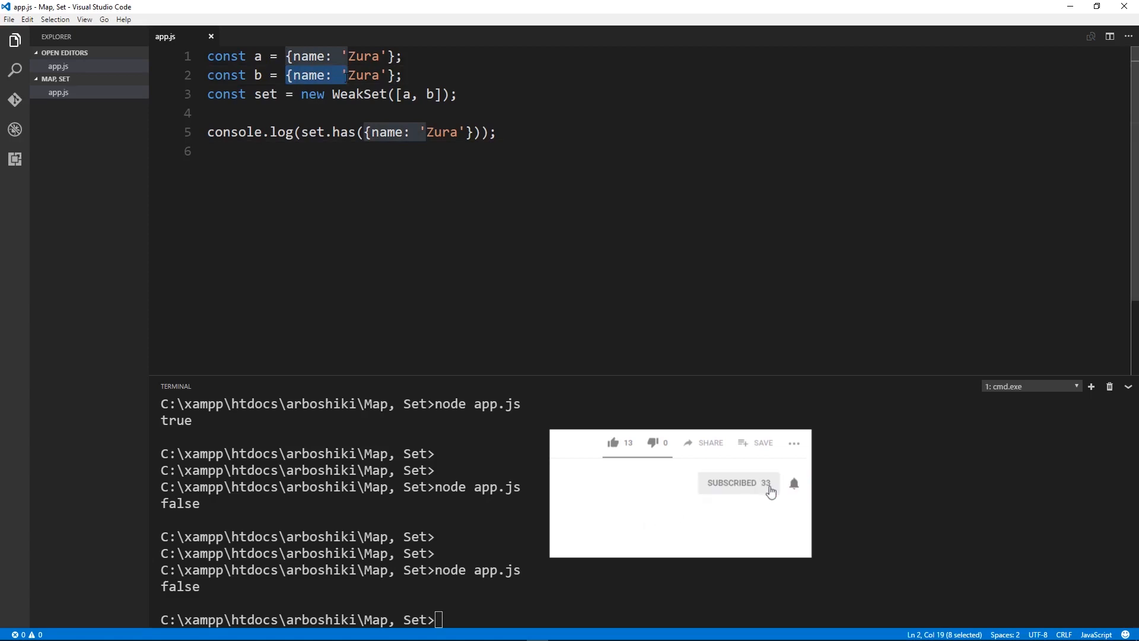
{"action": "mouse_move", "coordinate": [748, 514]}
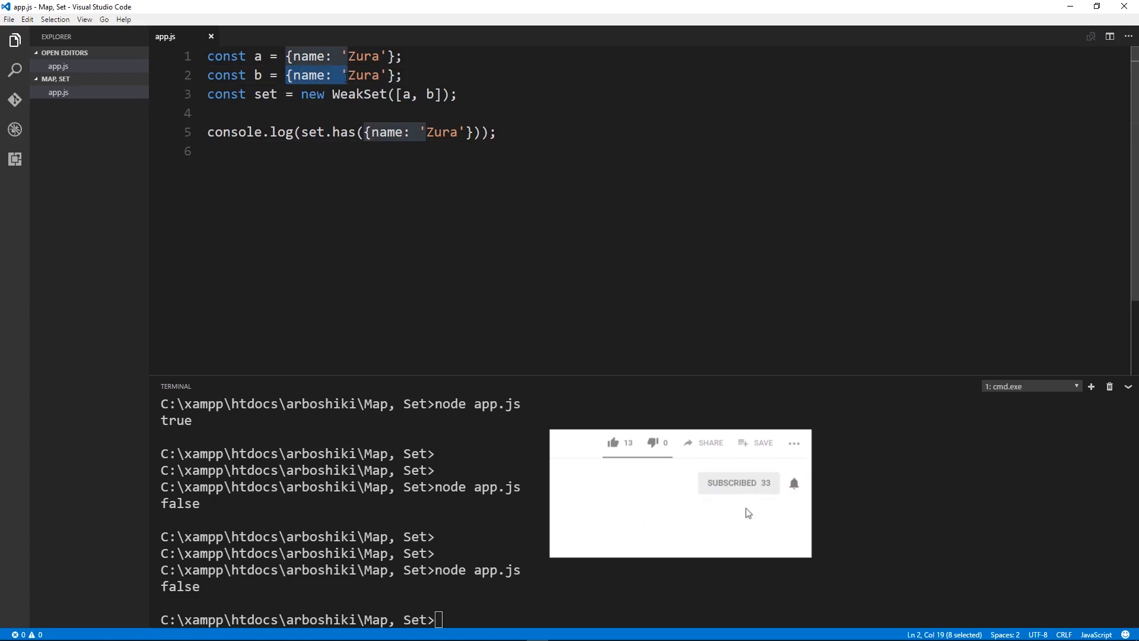